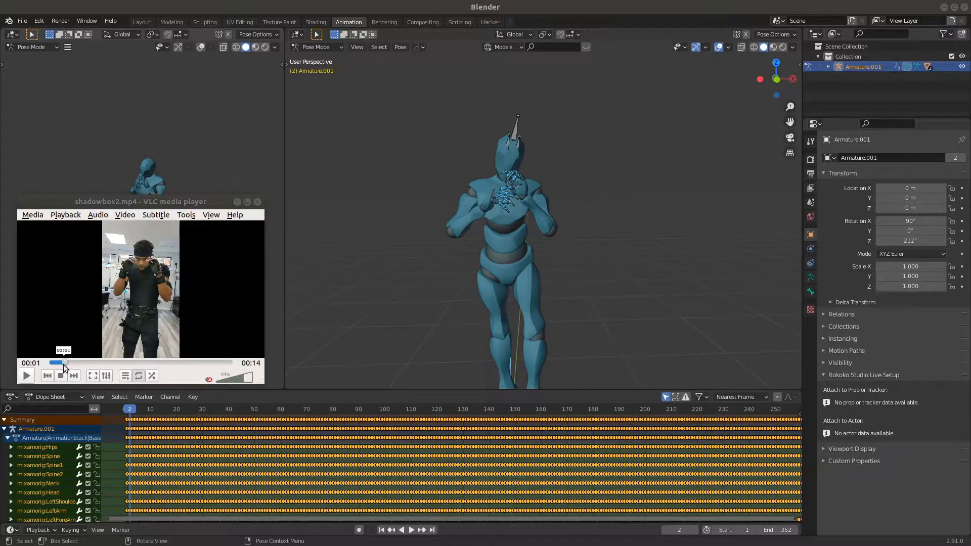
Step: Review the reference boxing clip, then switch the top-left editor to Nonlinear Animation
click(26, 375)
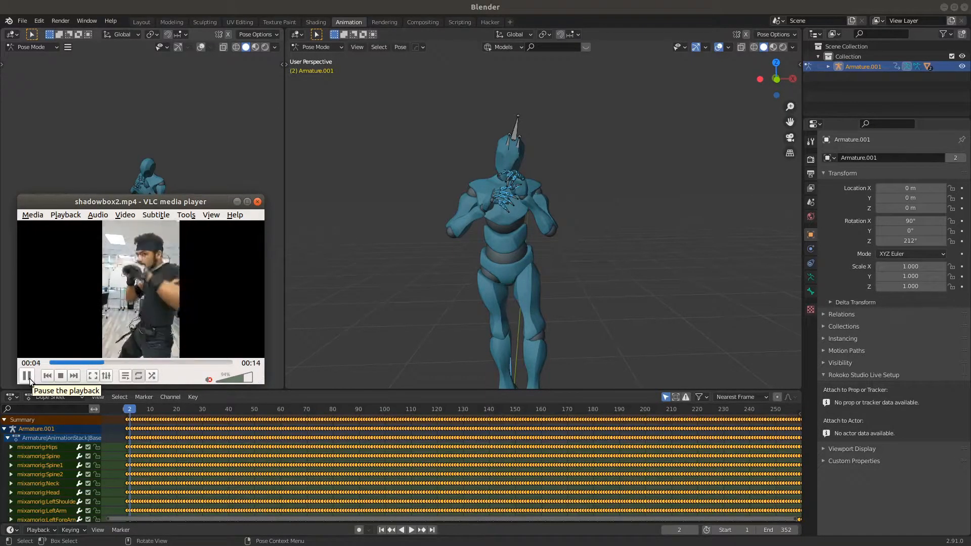
click(28, 375)
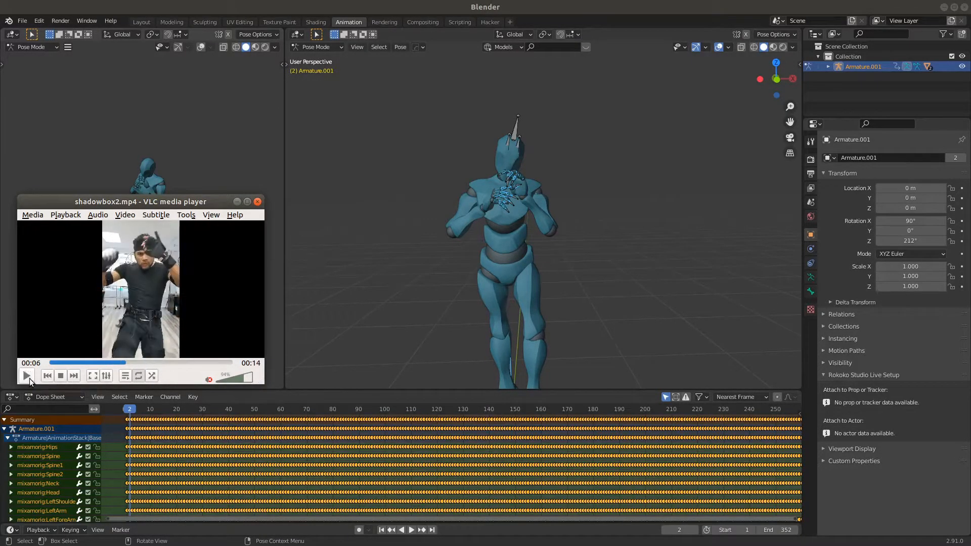
click(73, 362)
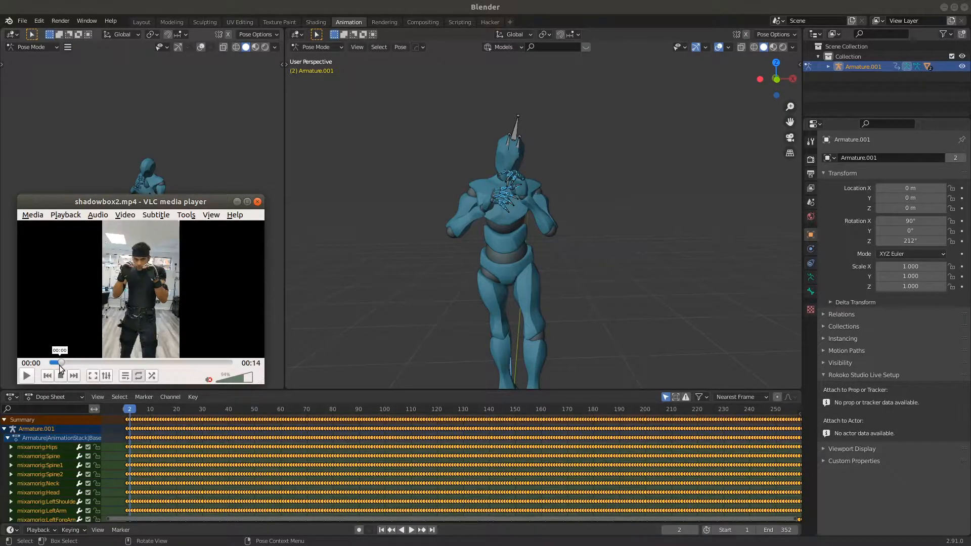
click(26, 375)
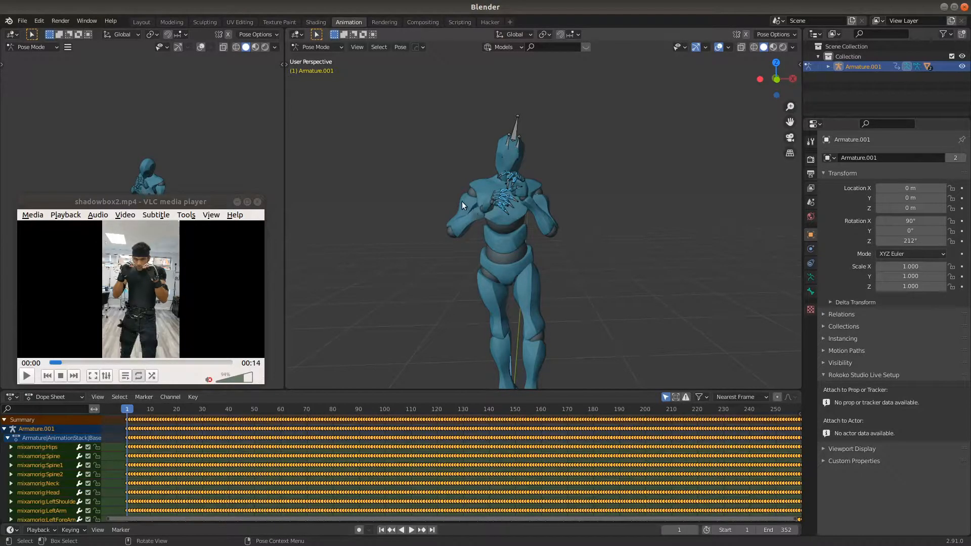
click(12, 34)
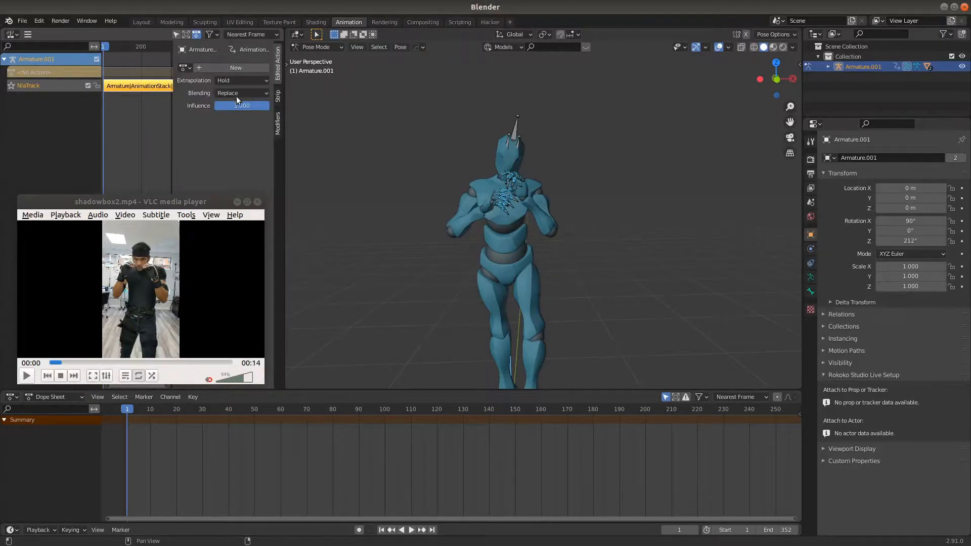
Step: Set the mocap strip's Blending to Combine at full influence
click(242, 93)
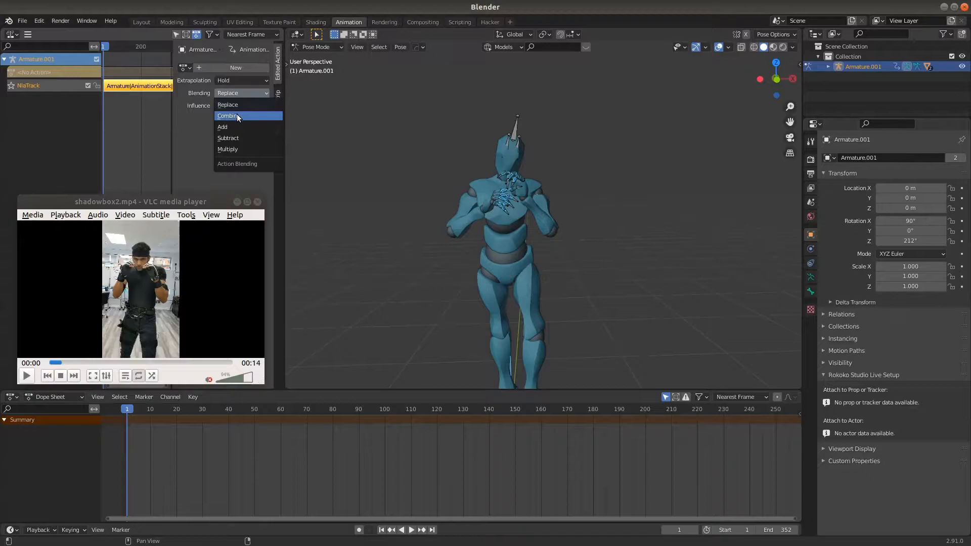
click(227, 115)
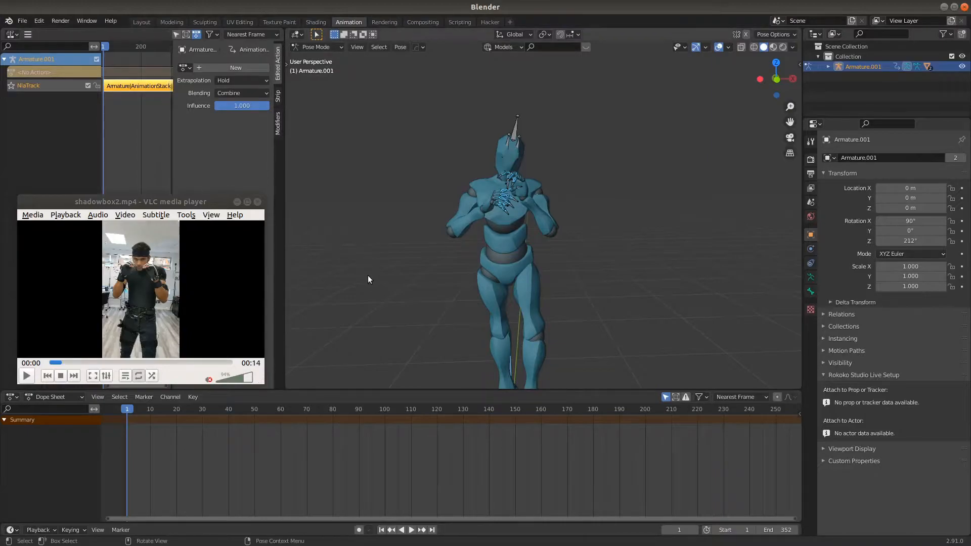
mouse_move(468, 281)
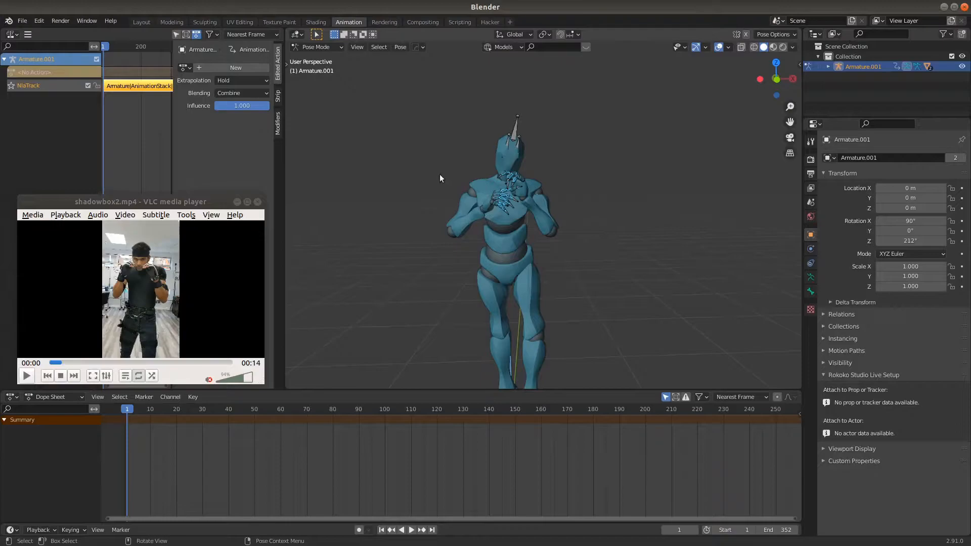
mouse_move(468, 226)
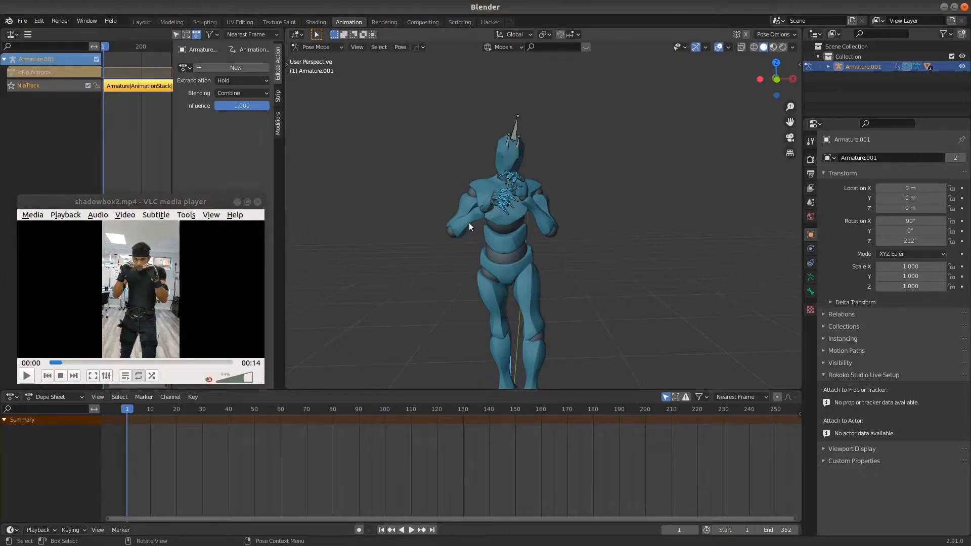
mouse_move(468, 225)
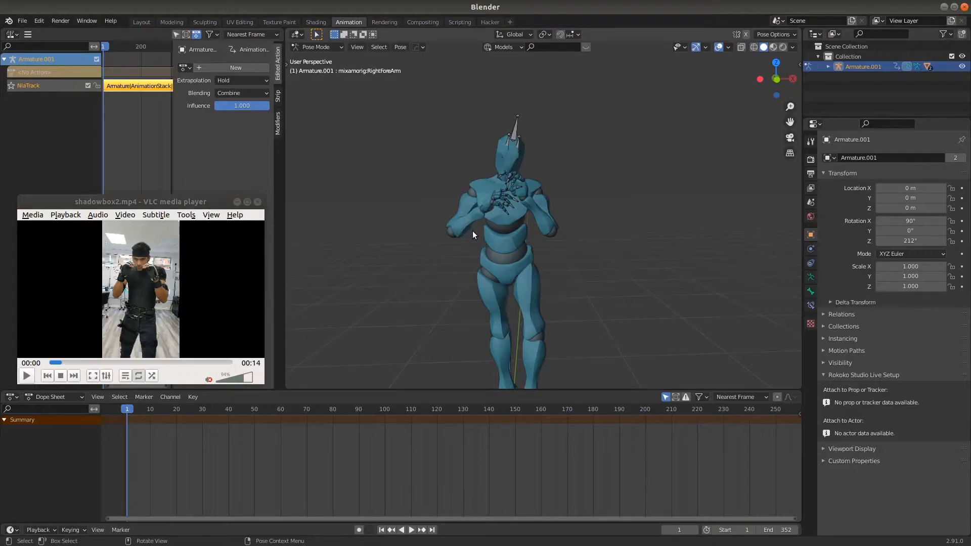
Step: Rotate the selected forearm bone and orbit in to check the boxer's arms
key(r)
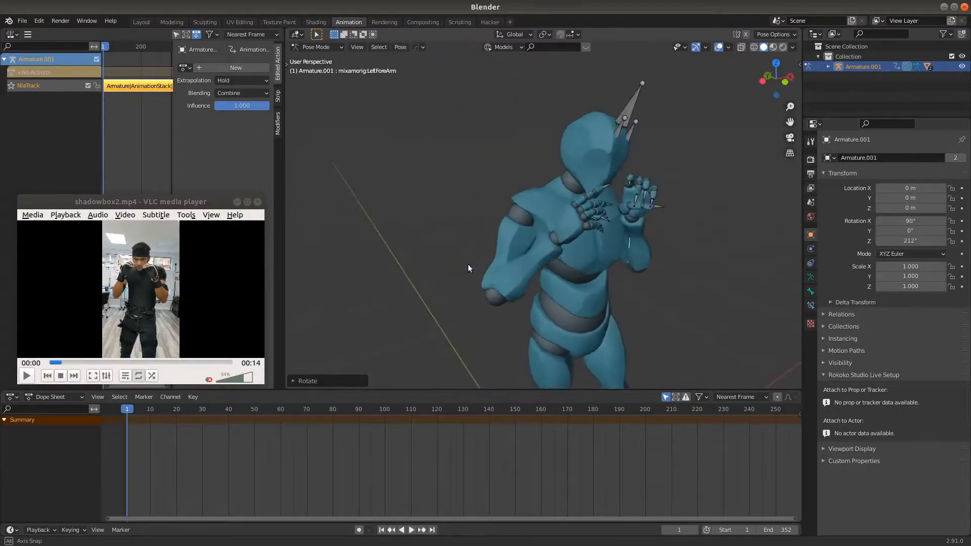
drag(468, 268, 627, 289)
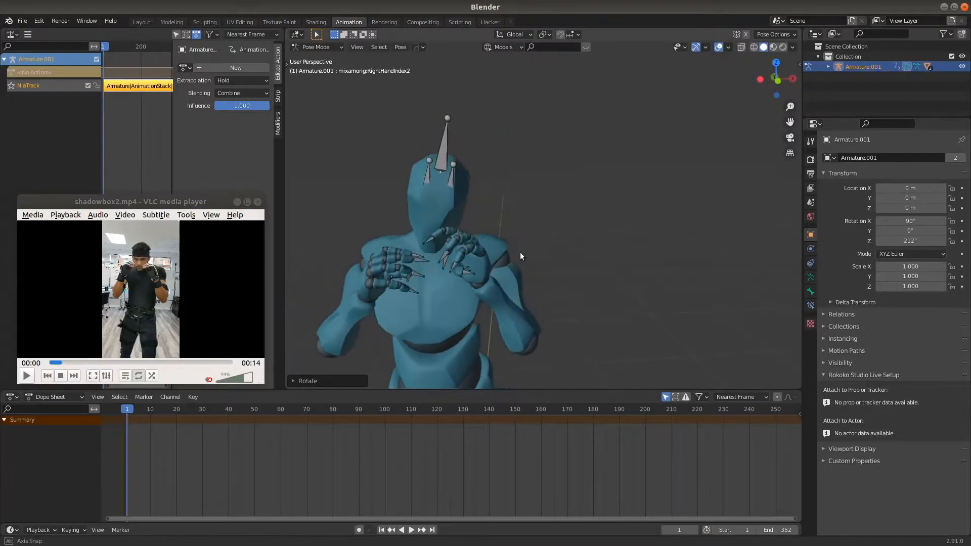
Step: Orbit around the boxer to inspect the raised right-arm guard pose
drag(520, 256, 396, 206)
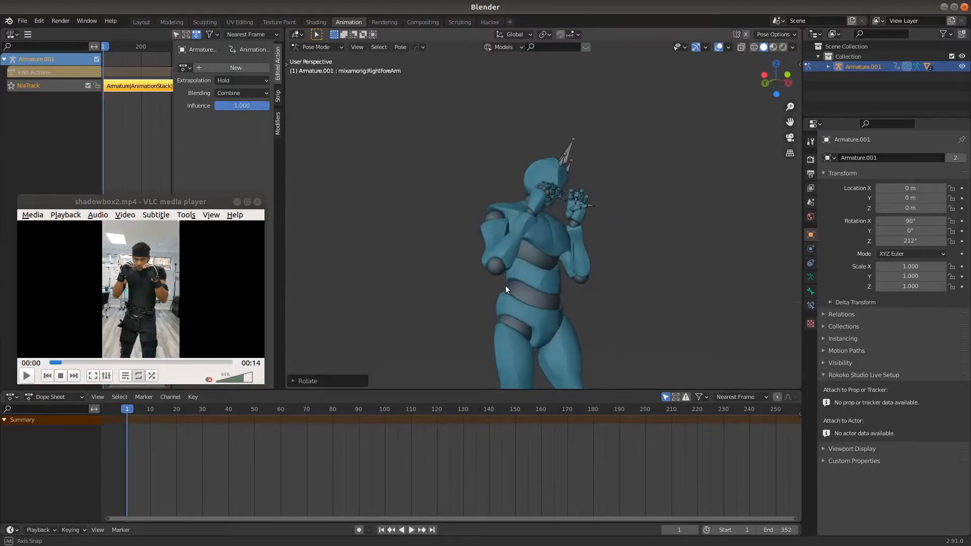
Step: Orbit back to the boxer's front before keying the corrected pose
drag(504, 289, 401, 319)
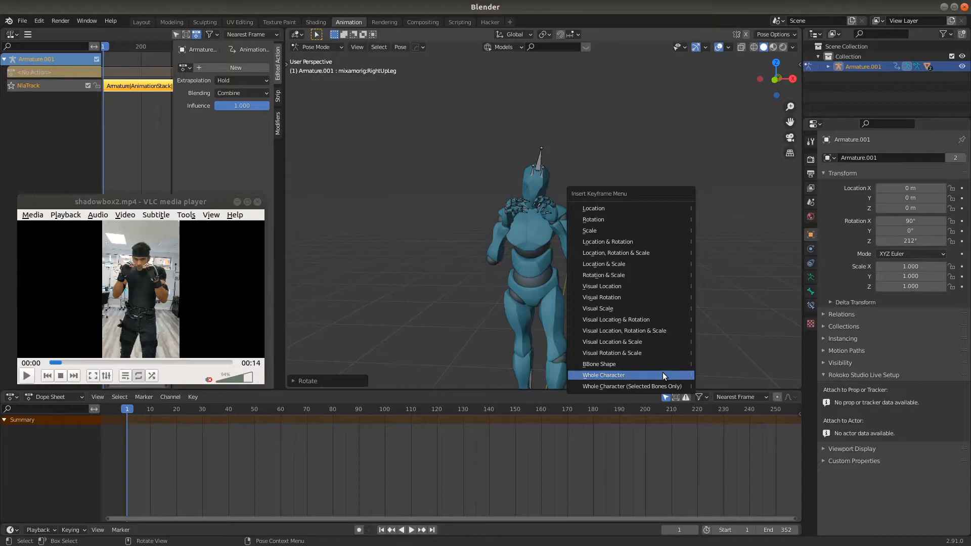
Step: Key the Whole Character pose at frame 1, then scrub frames 44, 102 and 75 to check the blend
click(603, 374)
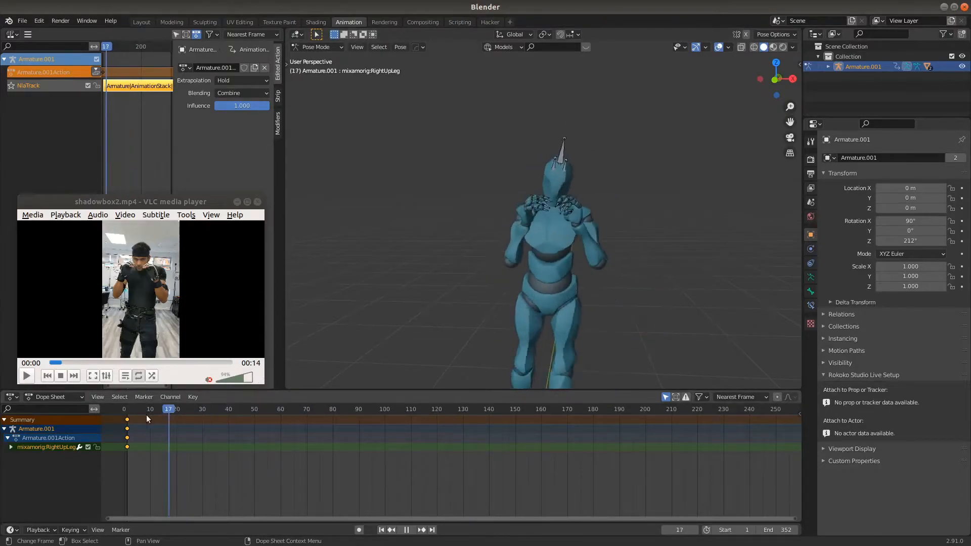
click(237, 409)
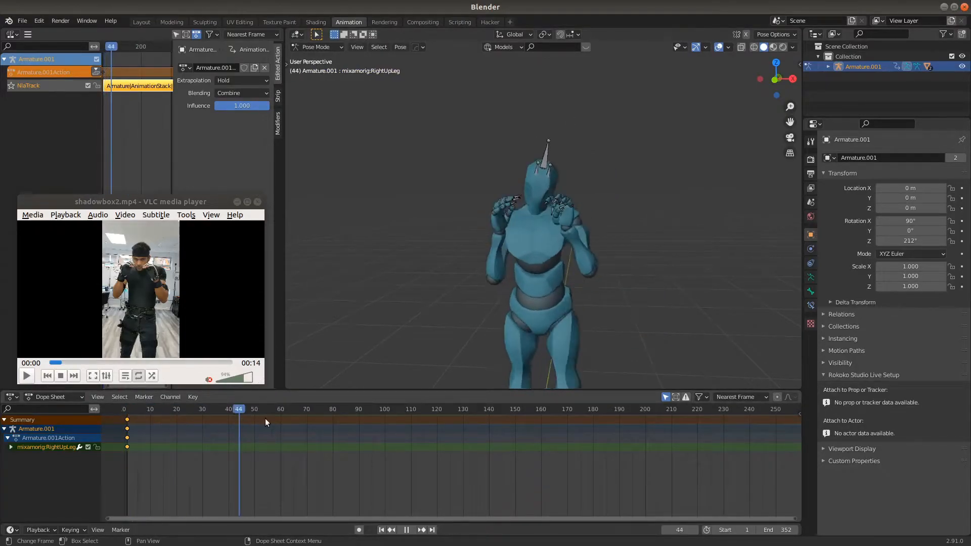
click(384, 409)
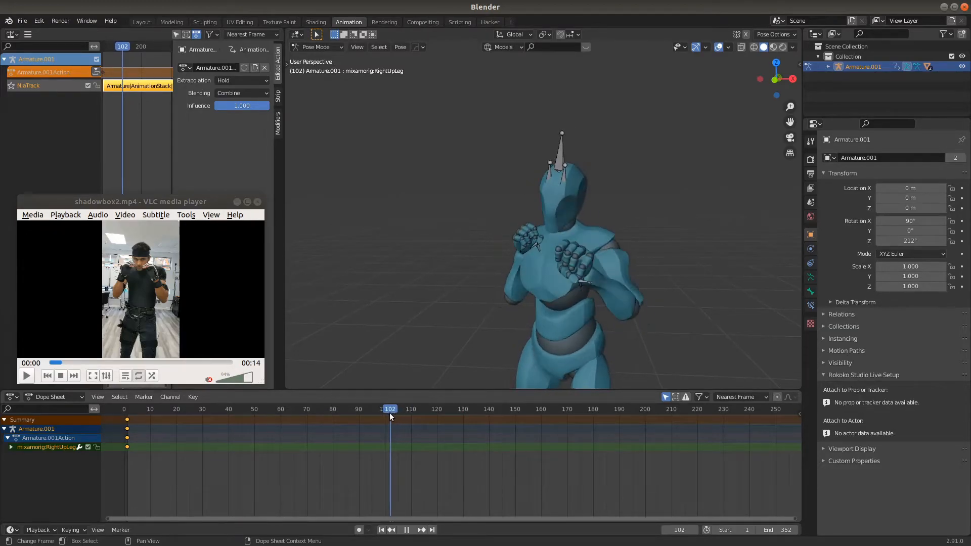
click(321, 409)
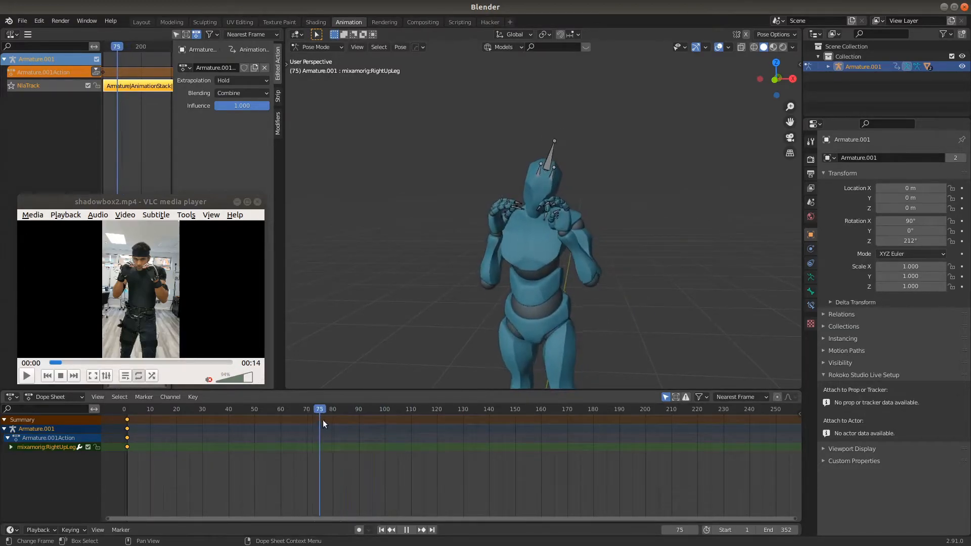
click(464, 408)
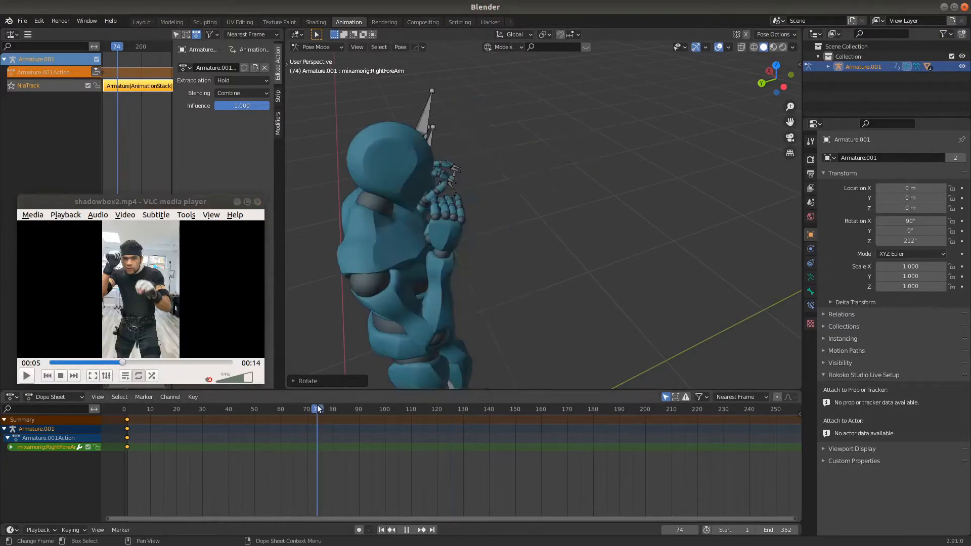
click(447, 409)
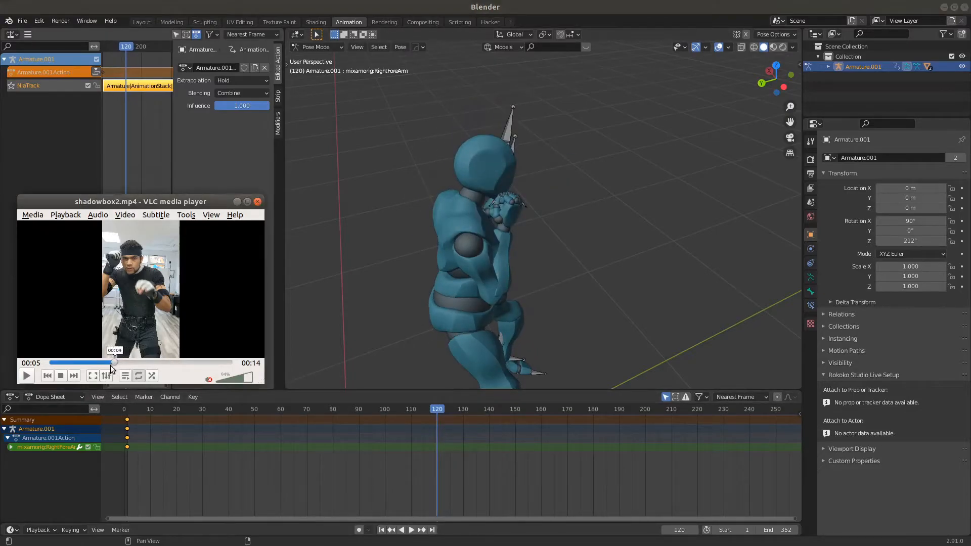
drag(114, 362, 79, 362)
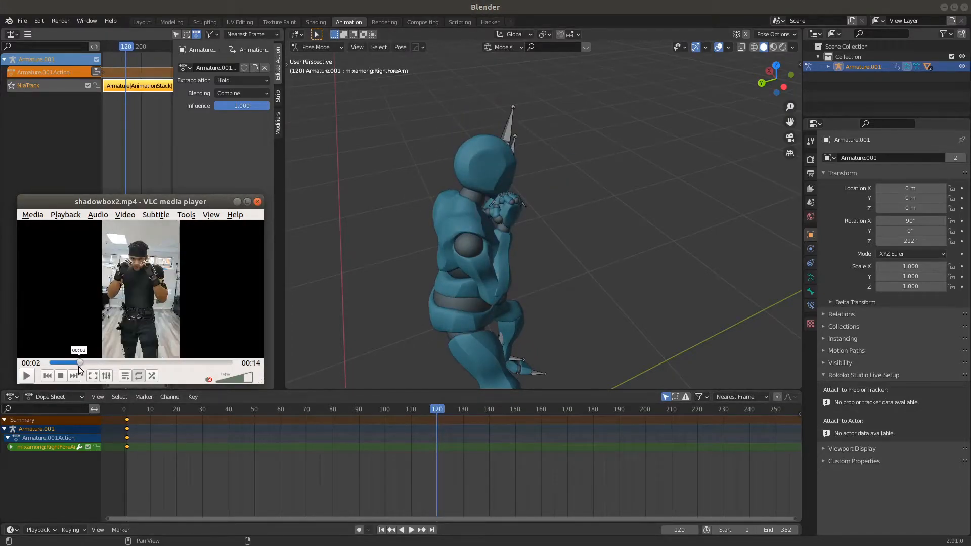
drag(79, 363, 131, 364)
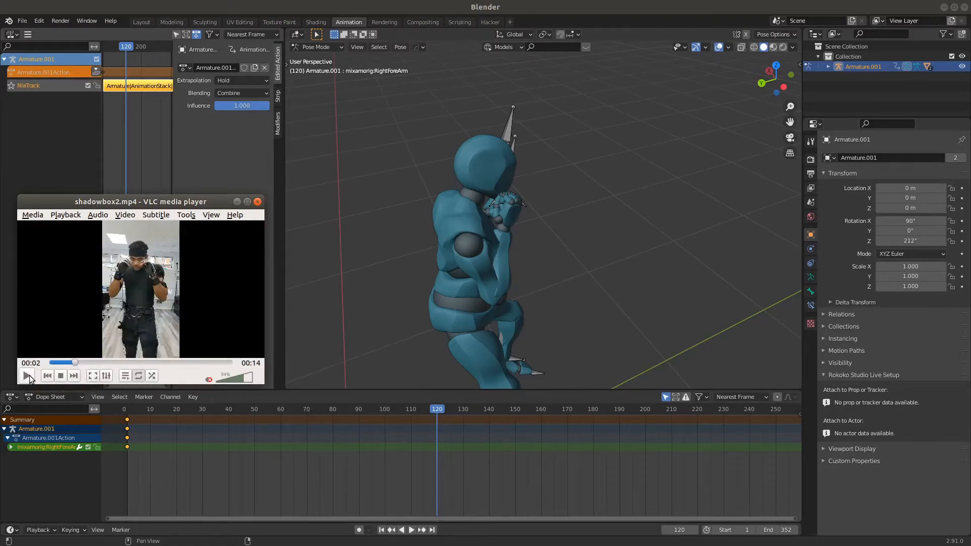
click(28, 376)
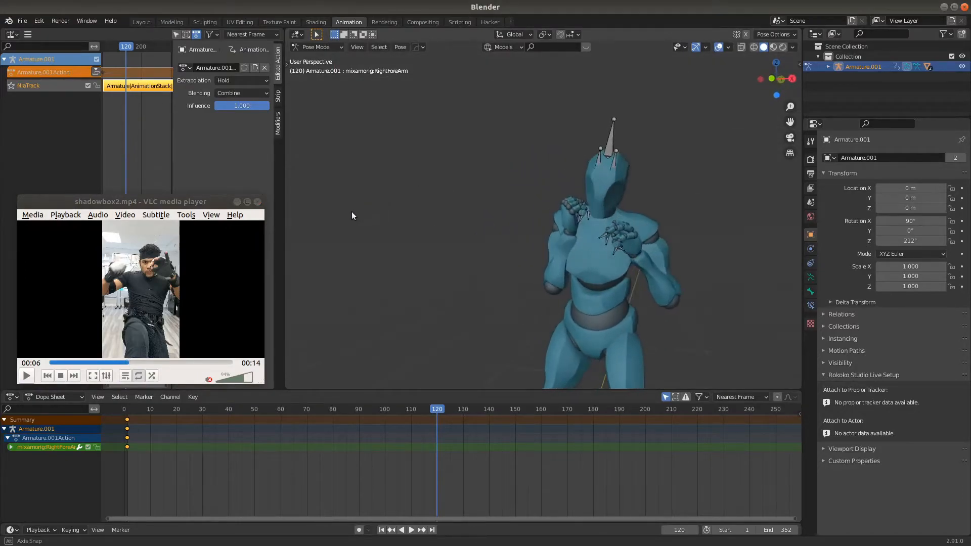
key(r)
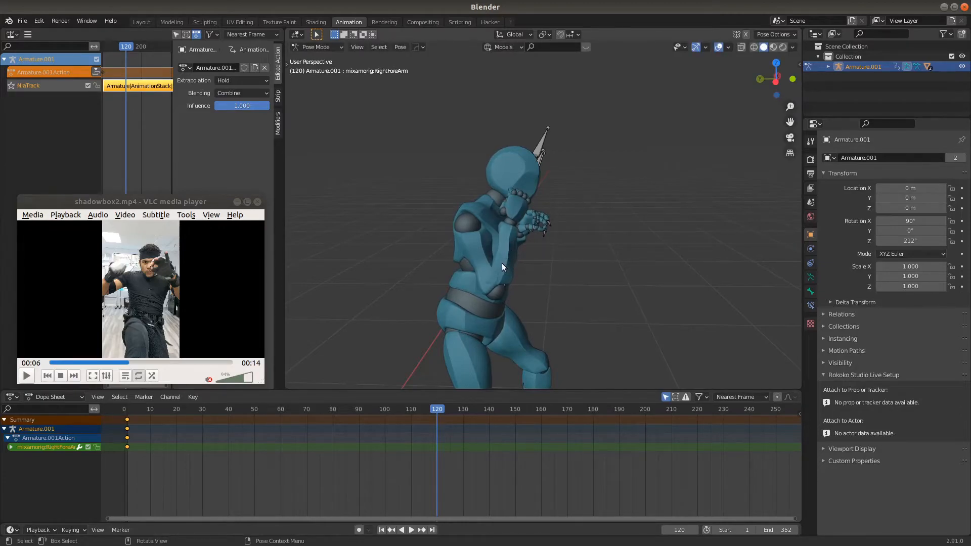
drag(502, 267, 536, 288)
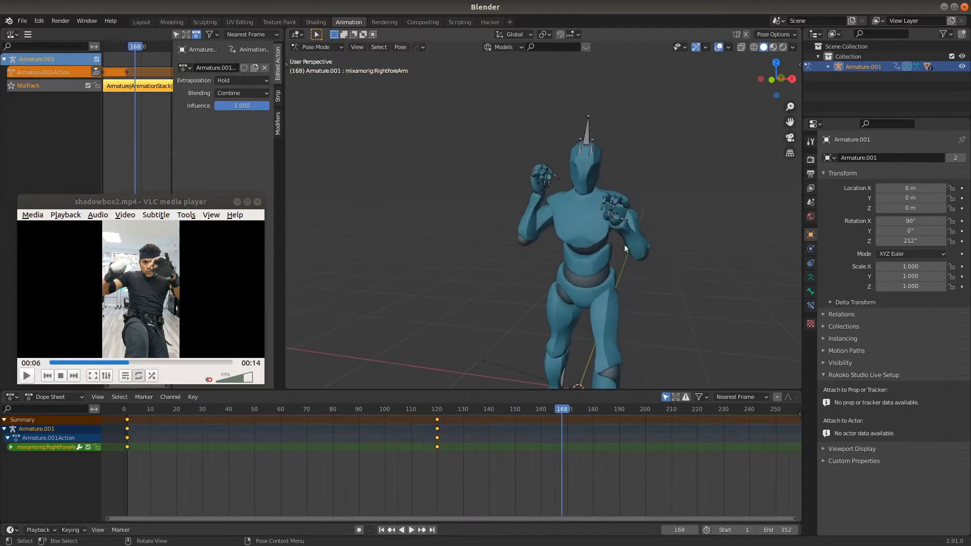
click(478, 408)
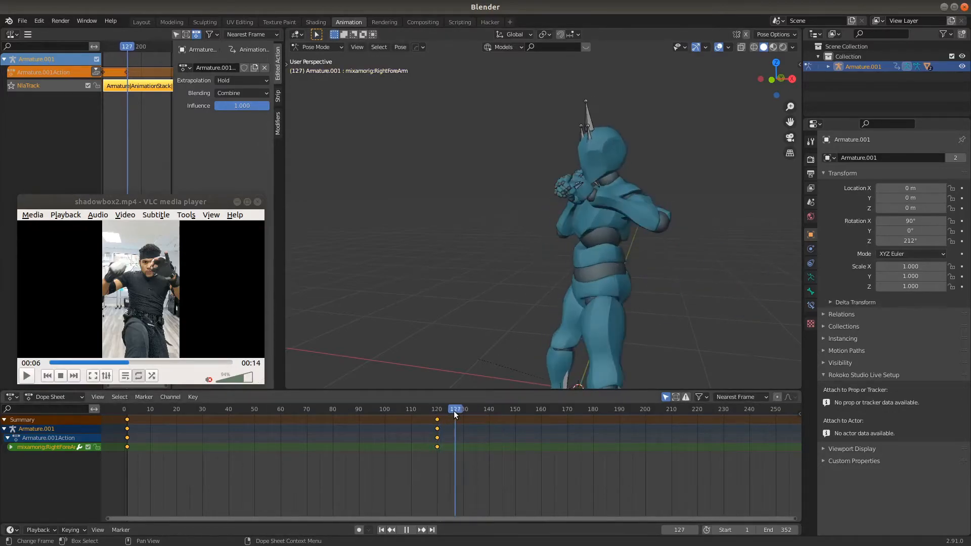
click(436, 409)
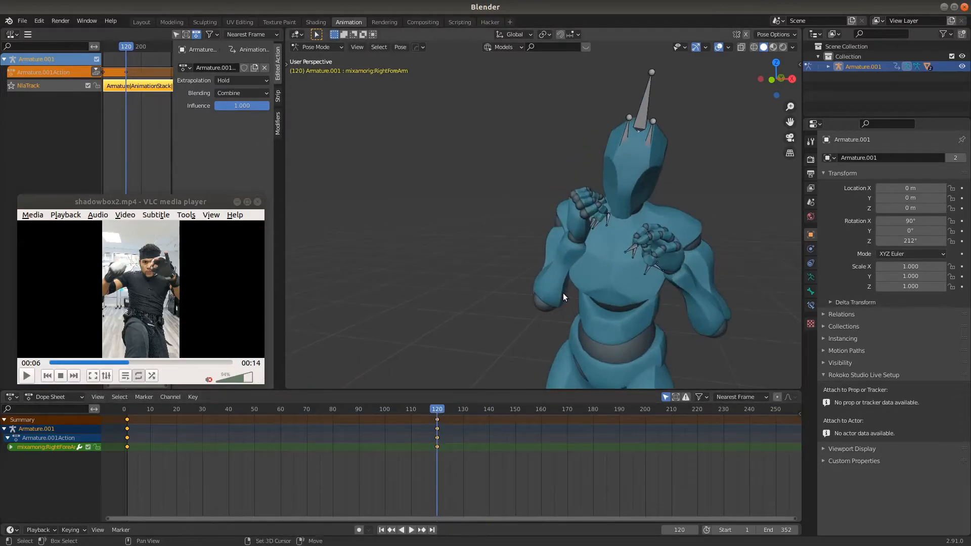
drag(563, 297, 537, 260)
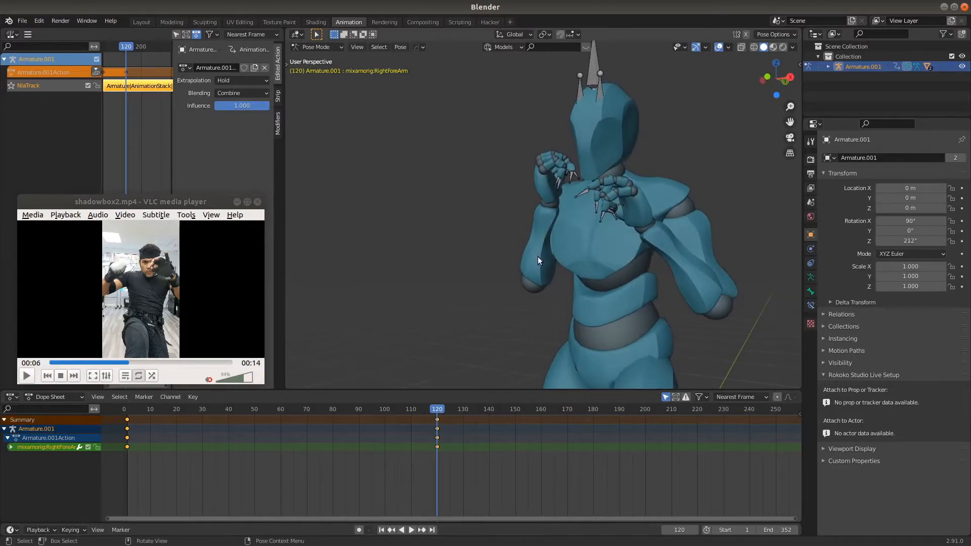
key(r)
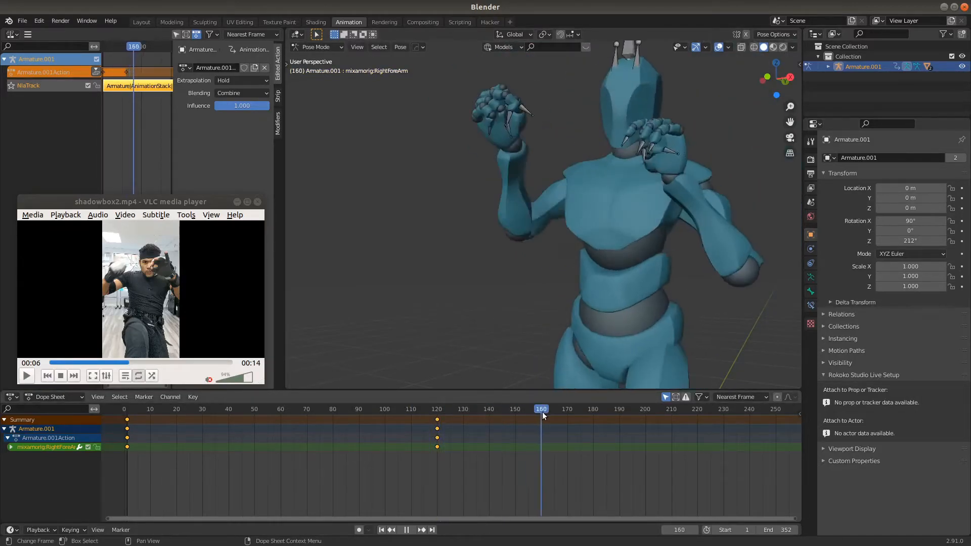
drag(540, 409, 585, 409)
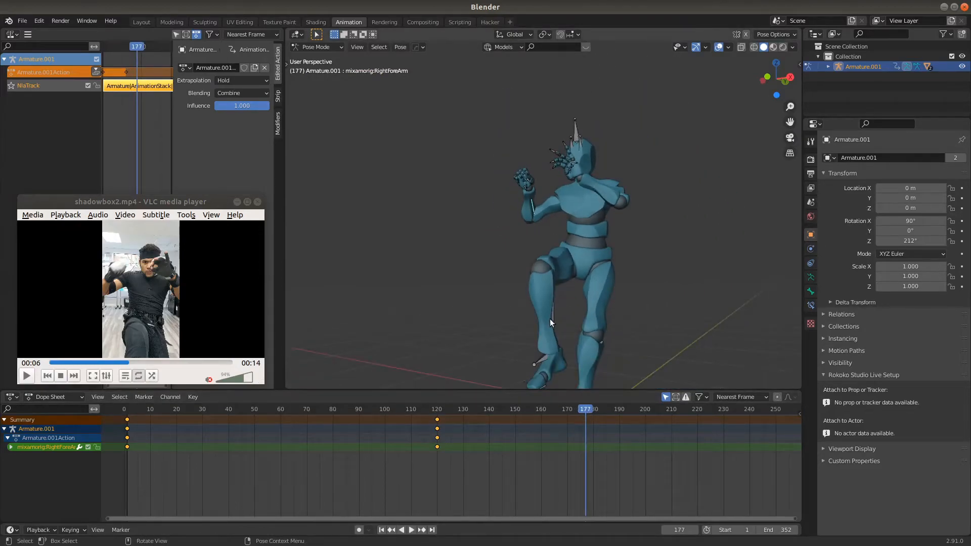
click(408, 529)
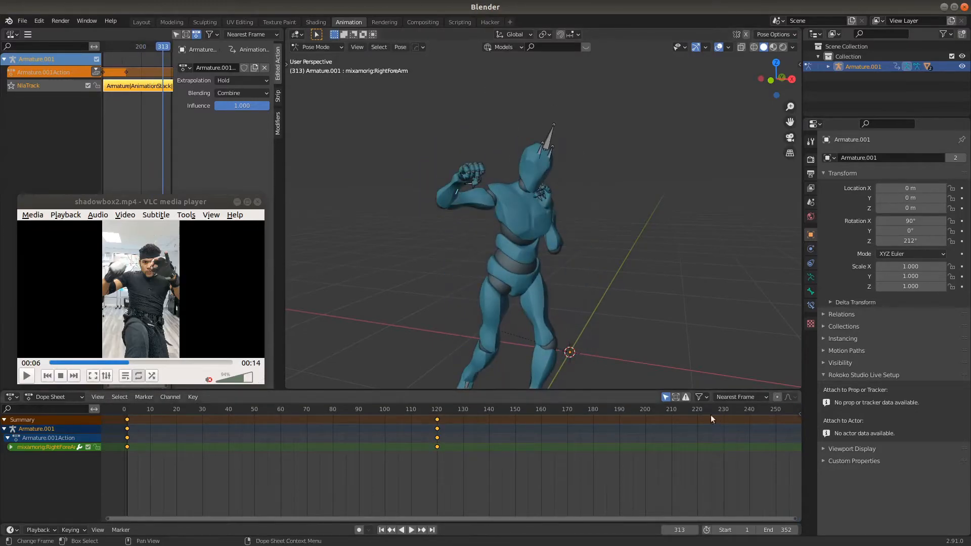
Step: Key the RightForeArm near frame 303 and play back the end of the clip
click(411, 529)
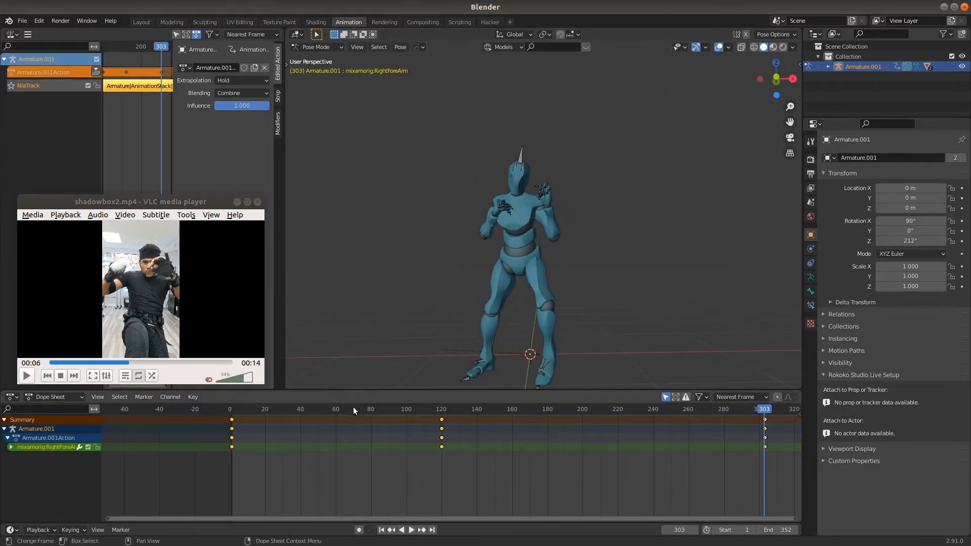
click(411, 529)
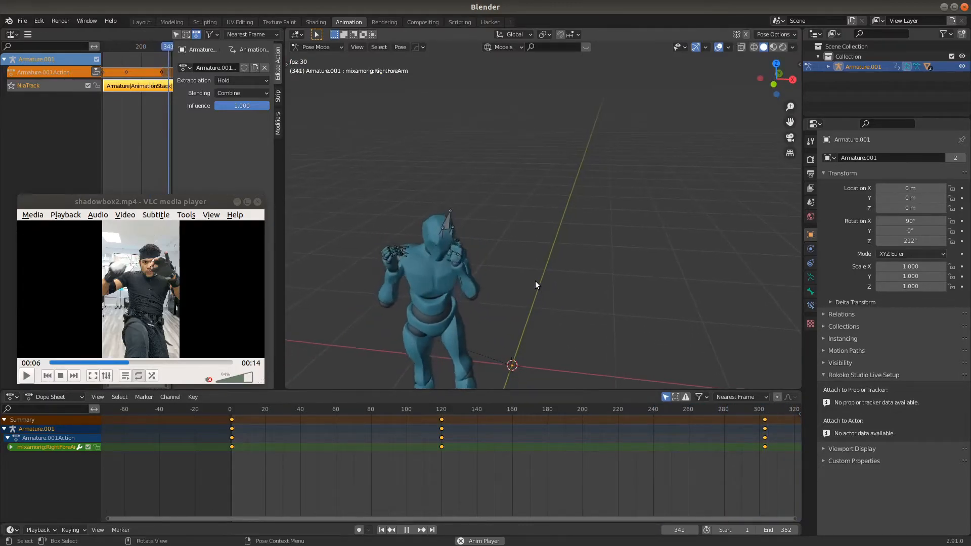
click(315, 409)
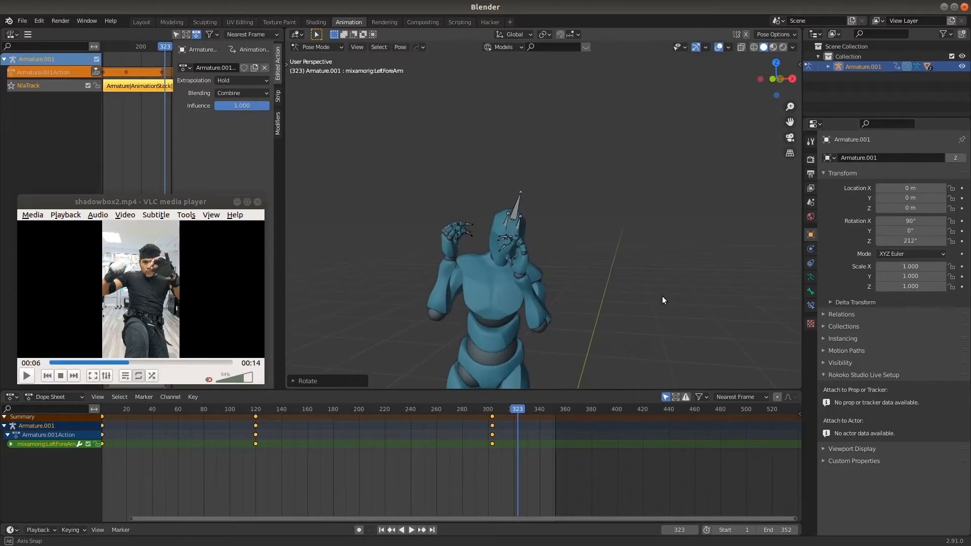
Step: Key the reposed left forearm as Whole Character around frames 314–323, then review at frame 275
key(i)
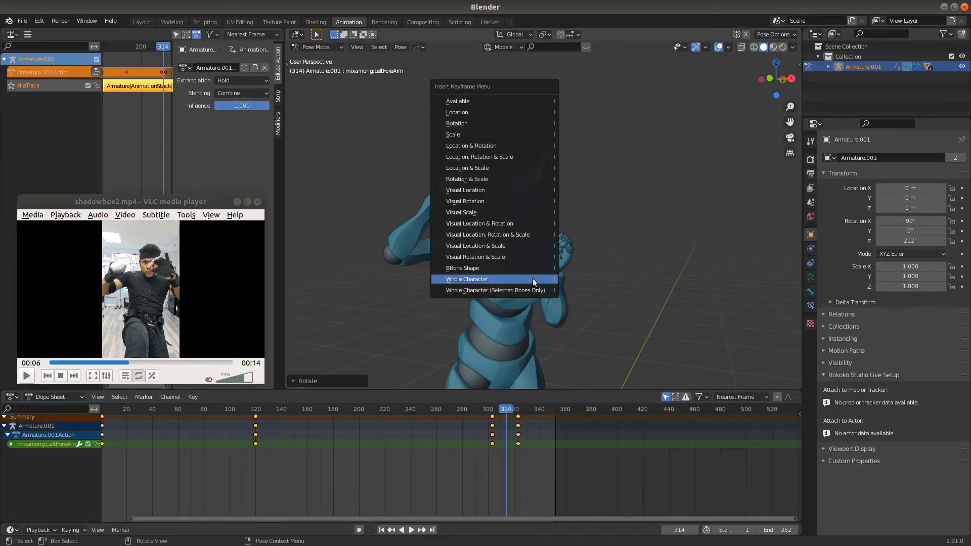
click(456, 409)
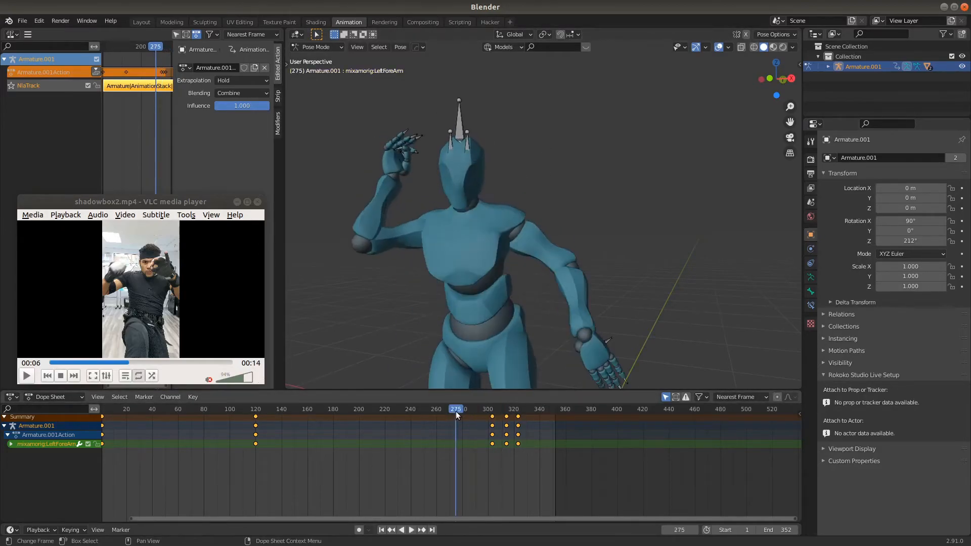
click(412, 529)
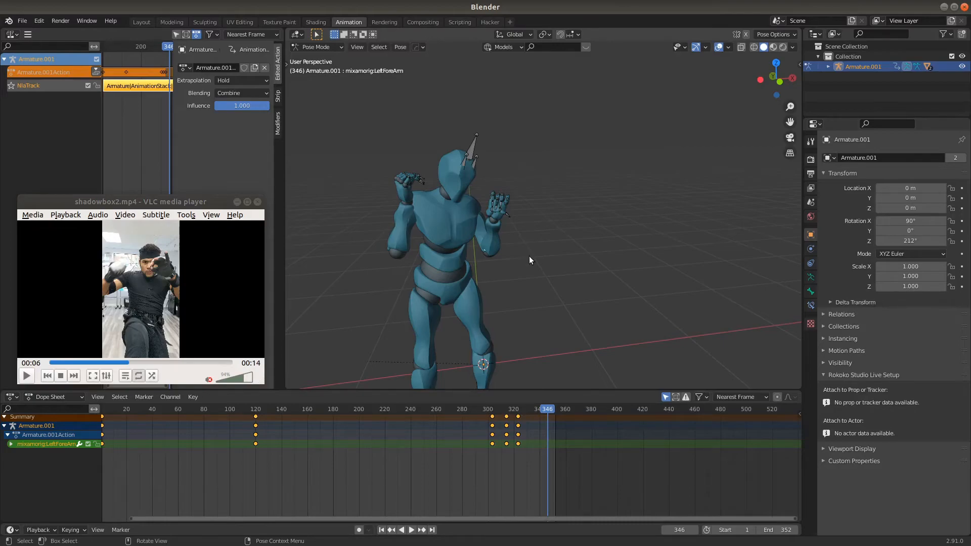
mouse_move(545, 329)
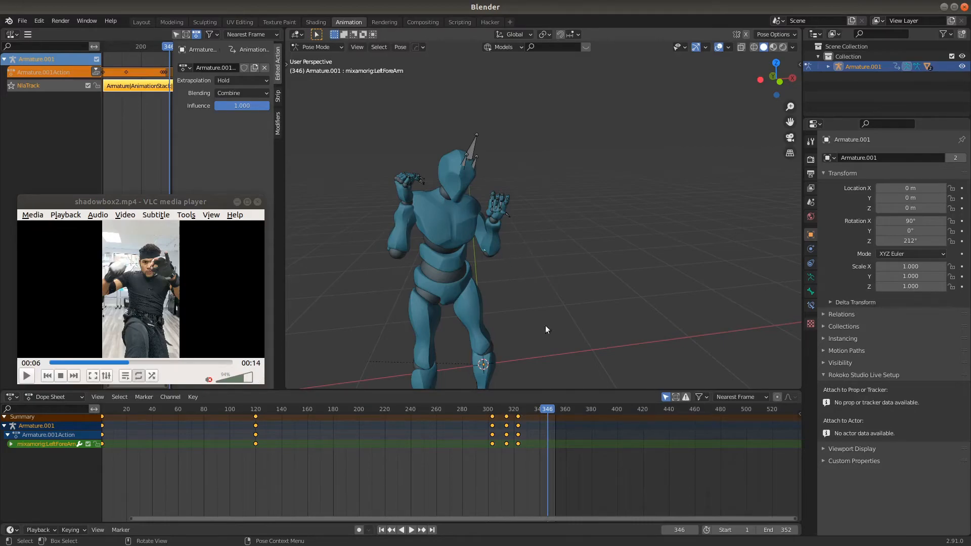
mouse_move(470, 257)
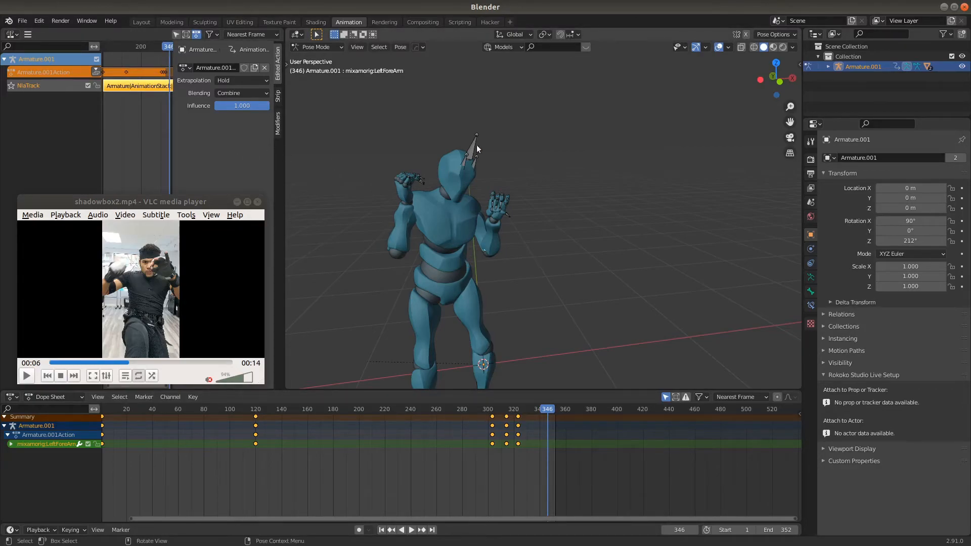
mouse_move(528, 245)
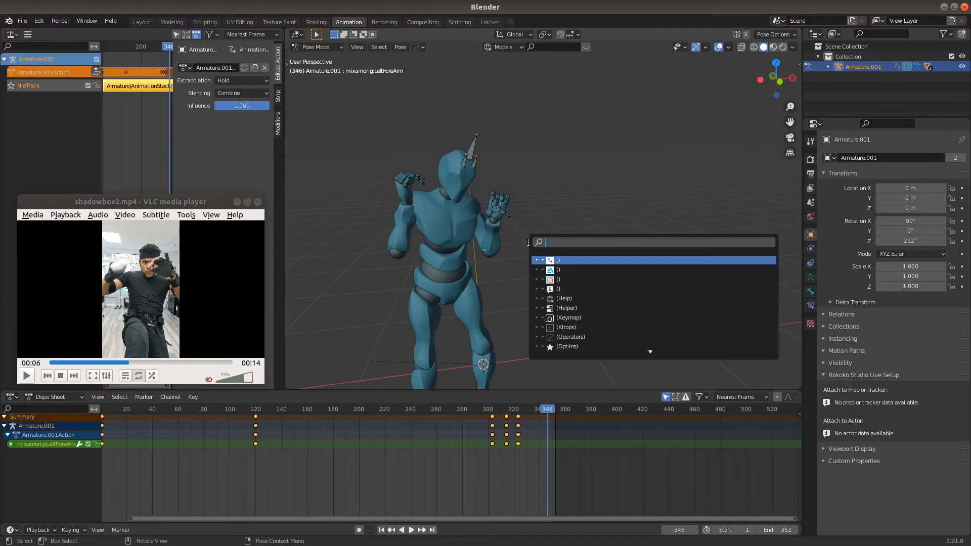
Step: Bake Action for all bones, not only selected, over frames 1–352 into one action
text(bake)
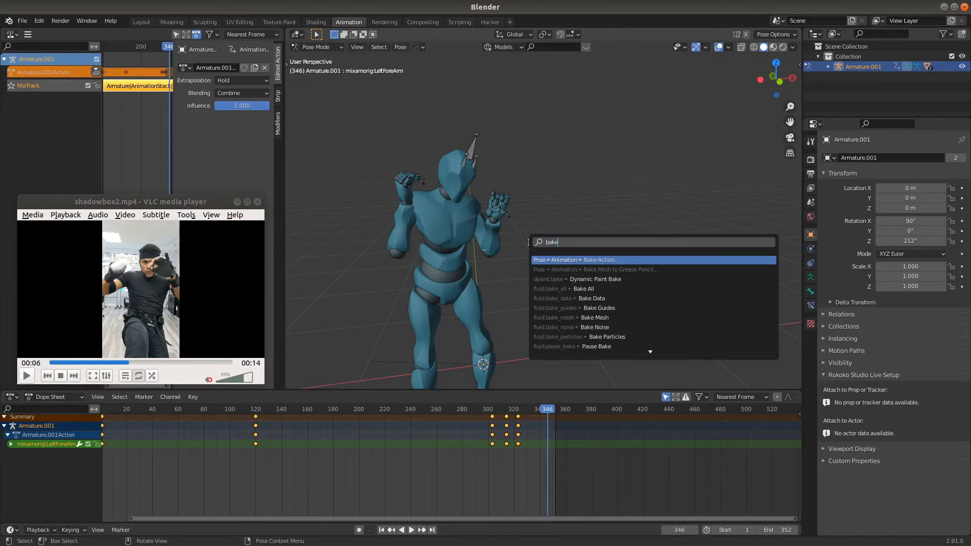
mouse_move(590, 297)
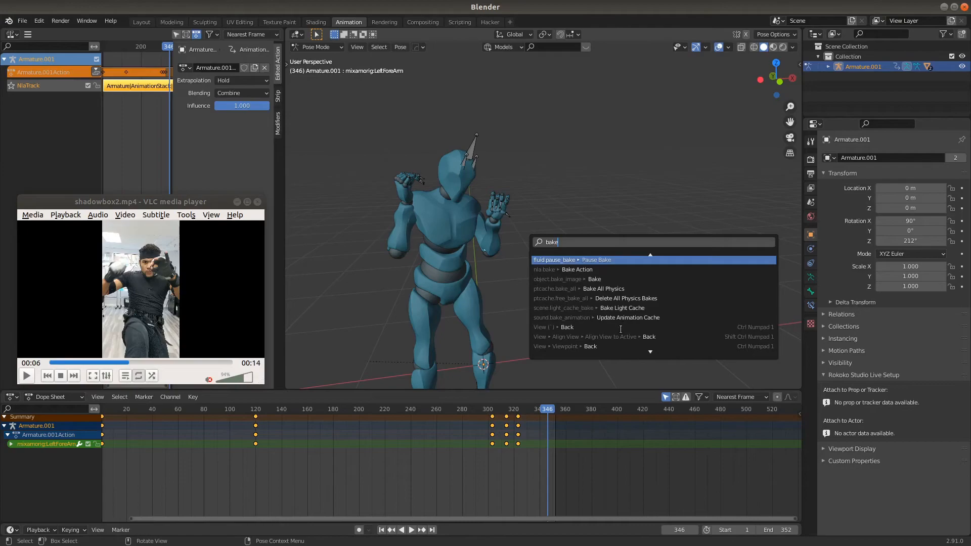
click(576, 269)
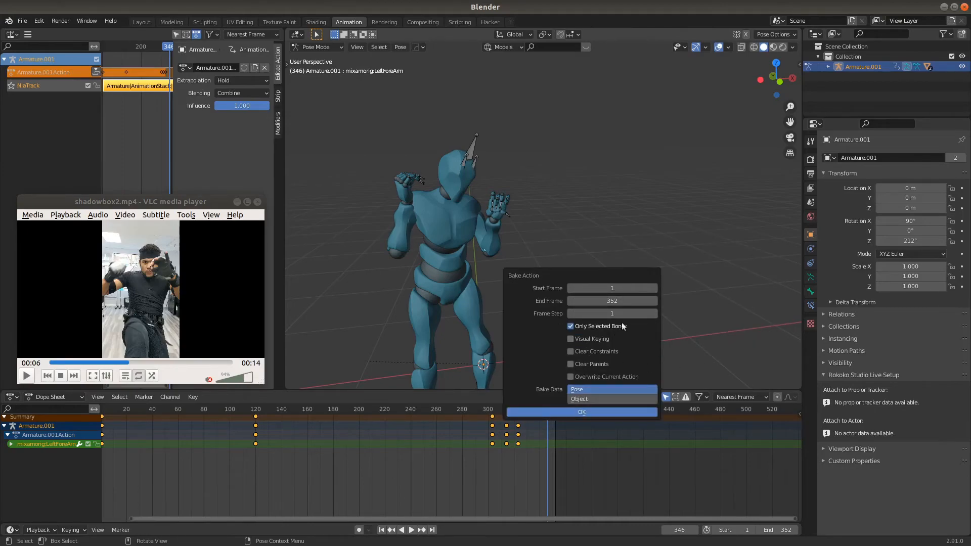
mouse_move(614, 329)
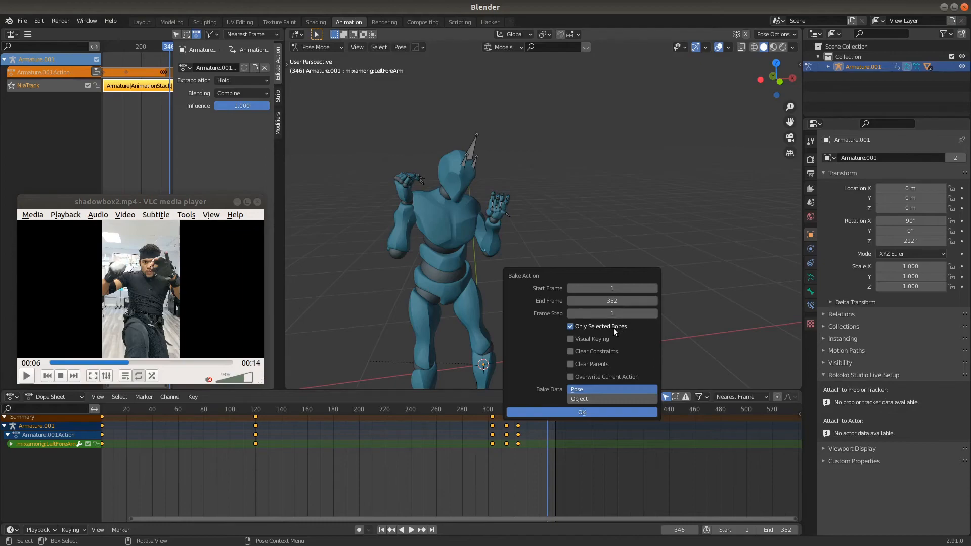
click(569, 326)
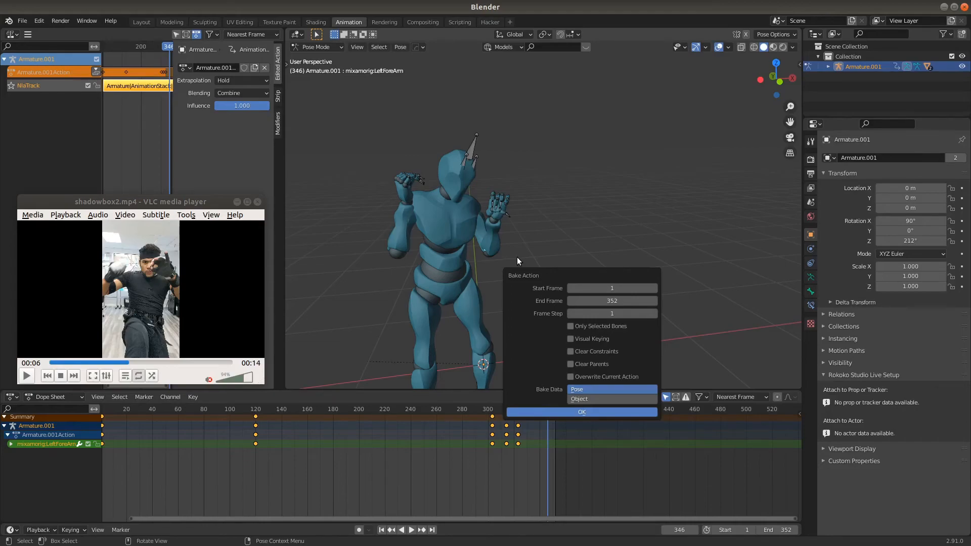
click(581, 412)
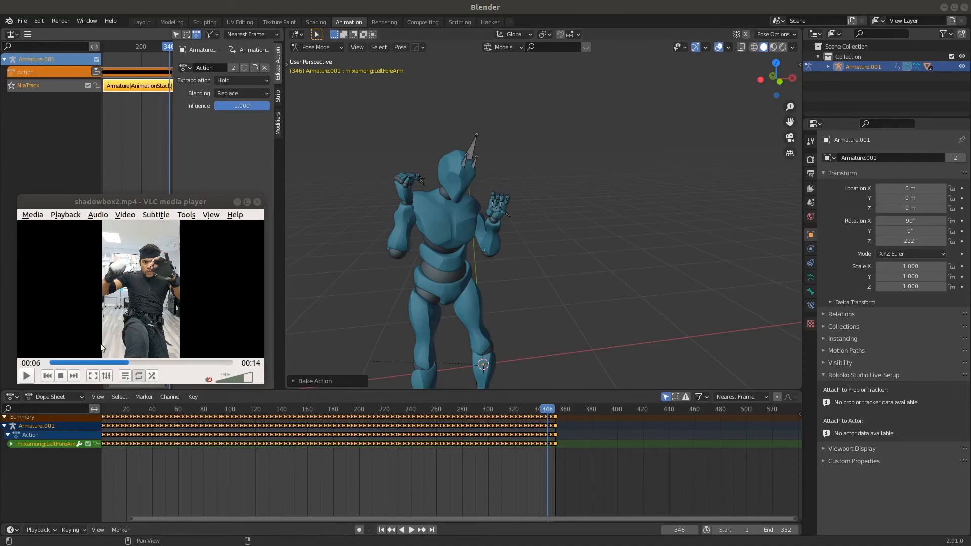
click(26, 375)
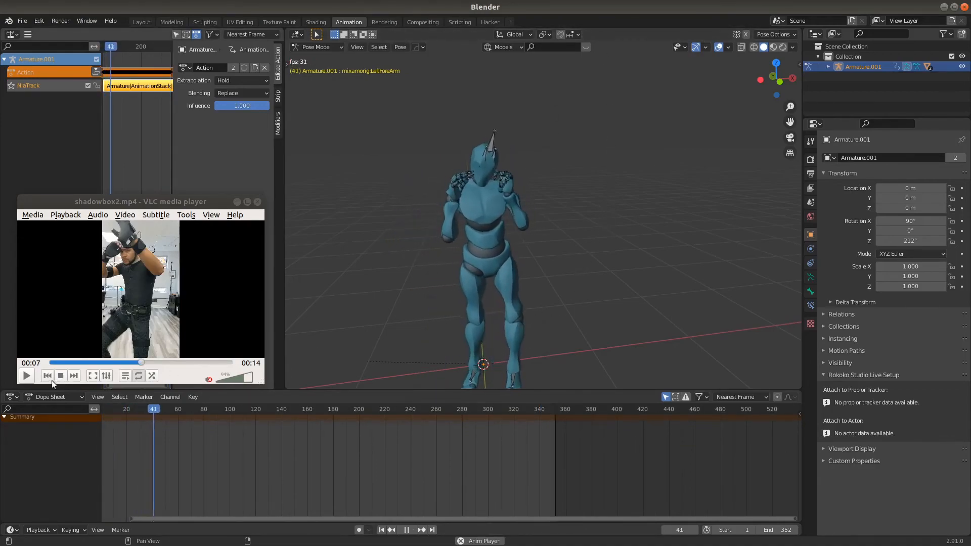
click(27, 375)
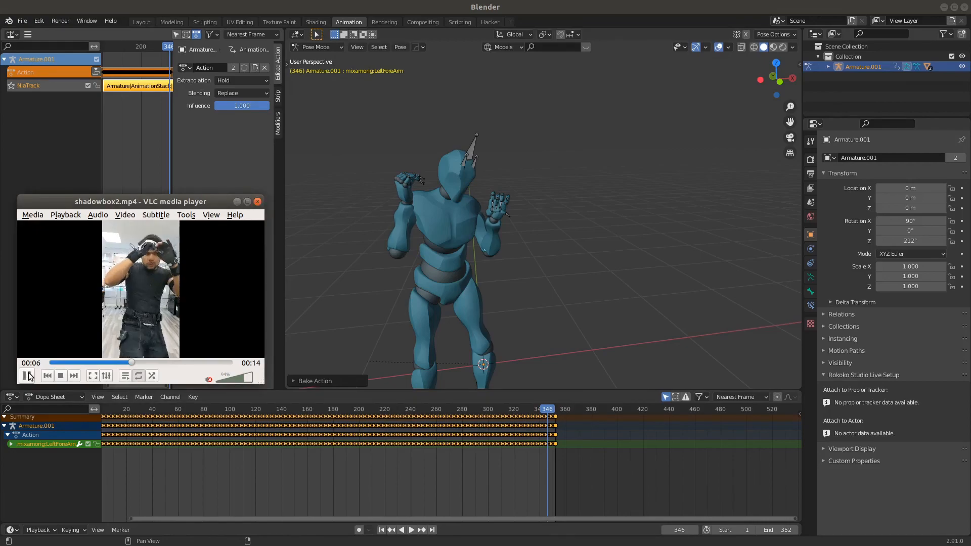
click(26, 375)
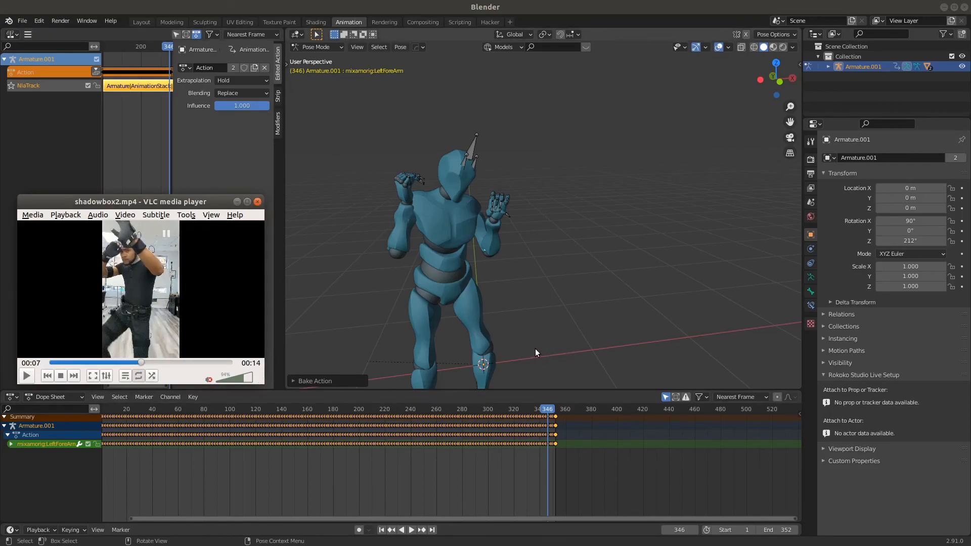